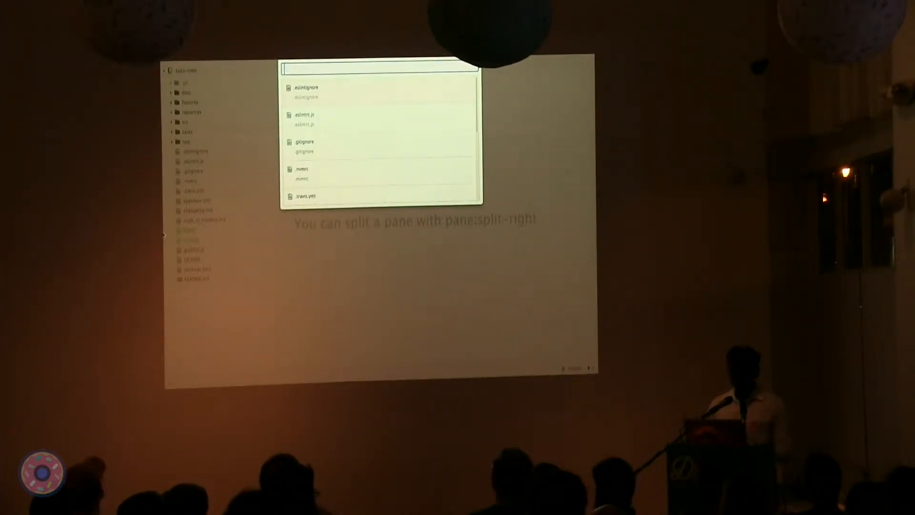
- Query Atom's fuzzy file finder with the partial name 'plu'
type("plu")
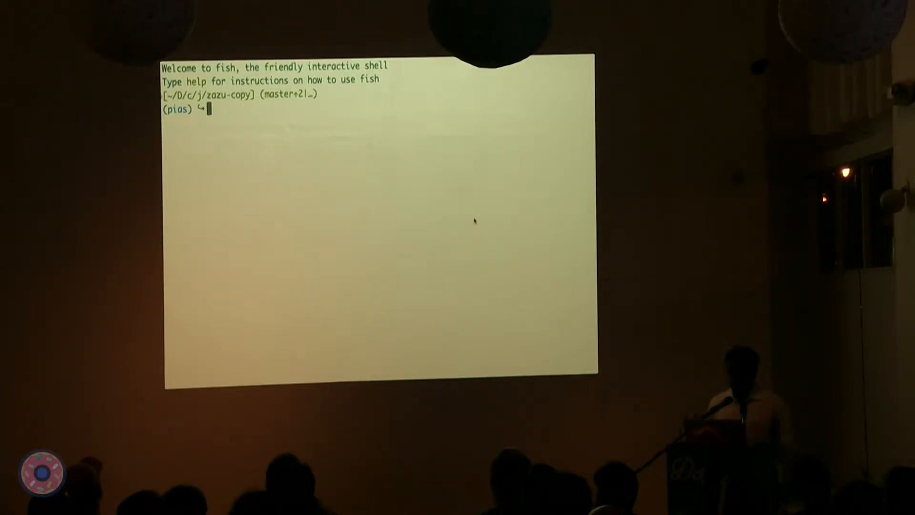
- Write git ls-files output into filelist, view it with less, then start the Node REPL
type("less filelist")
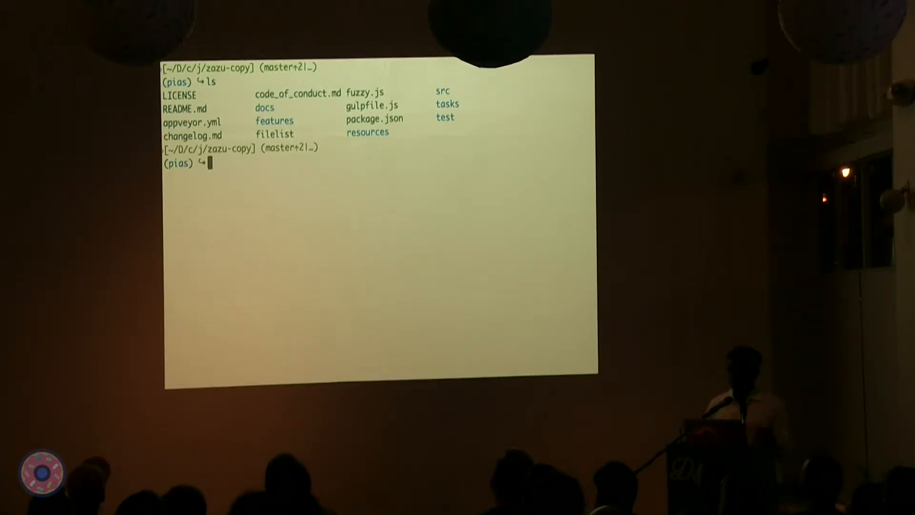
type("git ls-files > filelist")
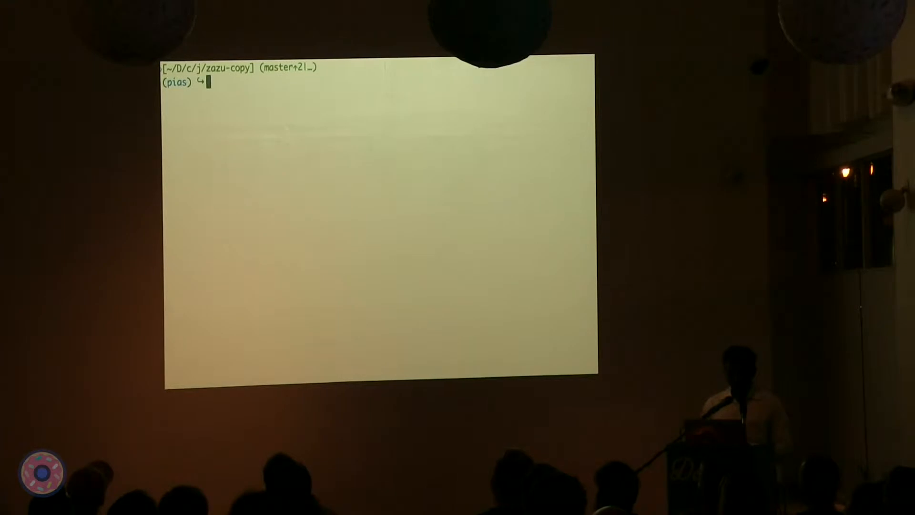
type("node")
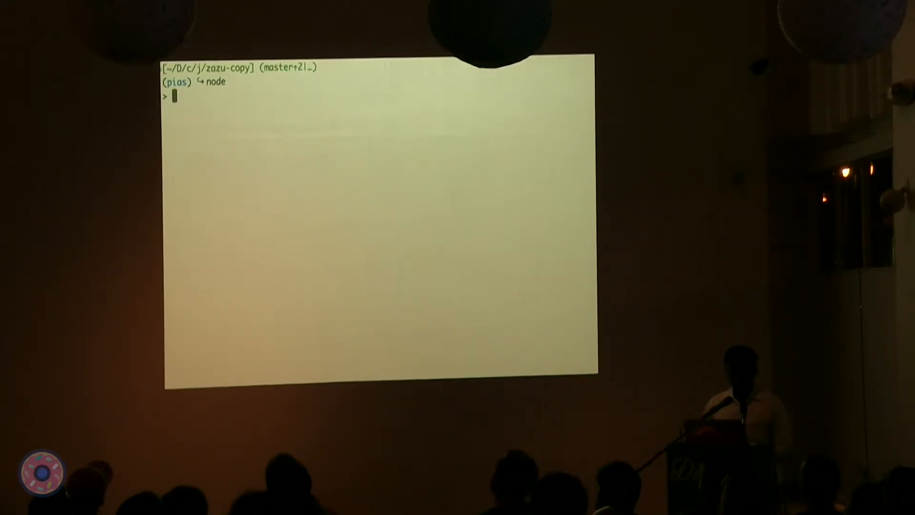
- Require fs and read filelist, splitting its text on newlines into the filelist array
type("let fs")
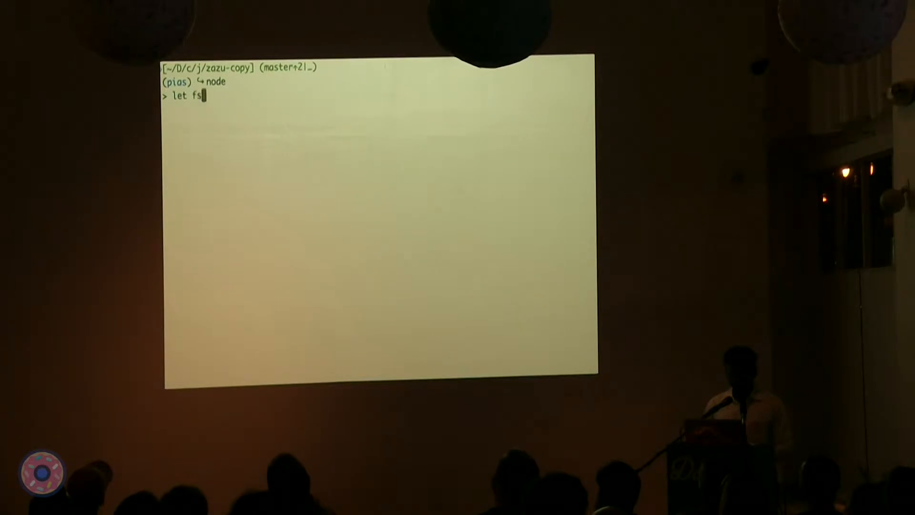
type("= require('fs')")
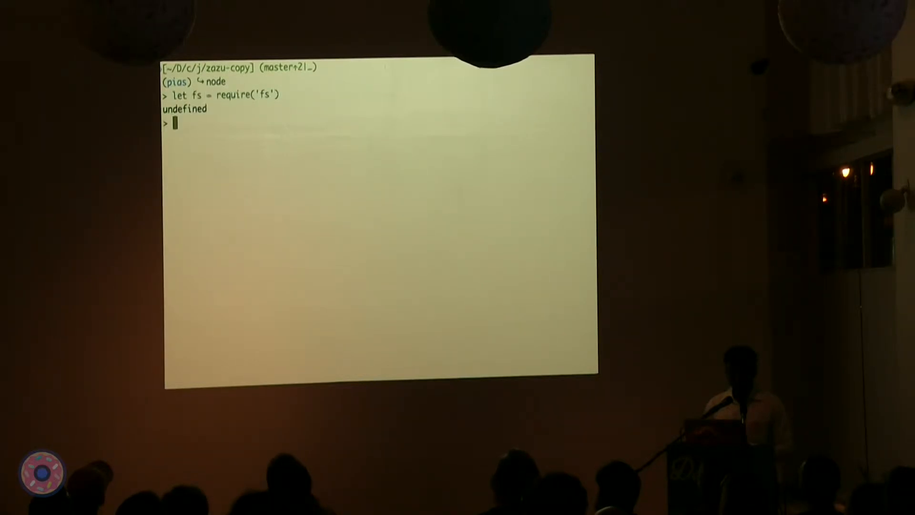
type("fs.readFileSync('filelist")
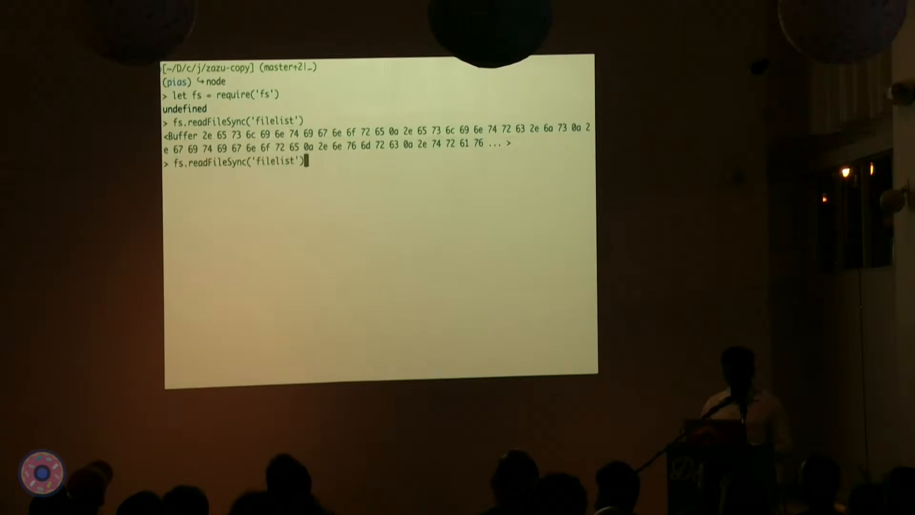
type(".toString().sp")
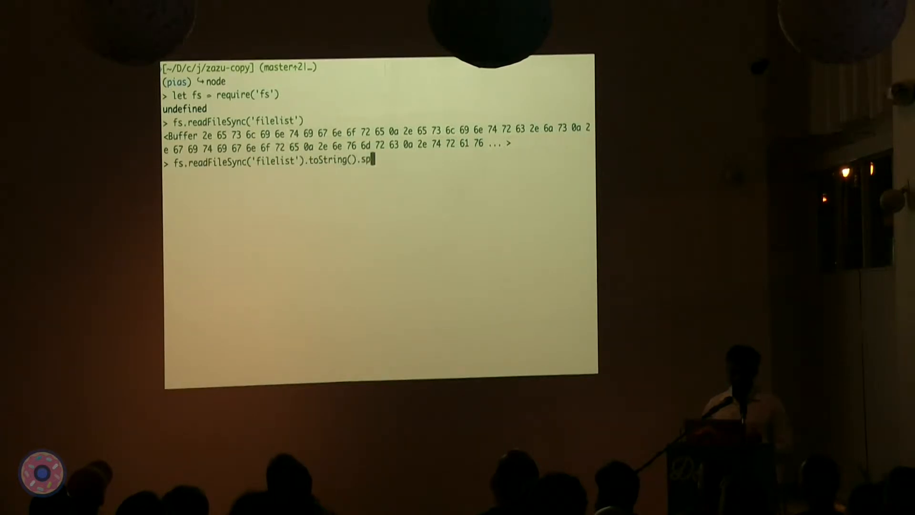
type("lit('\\n')")
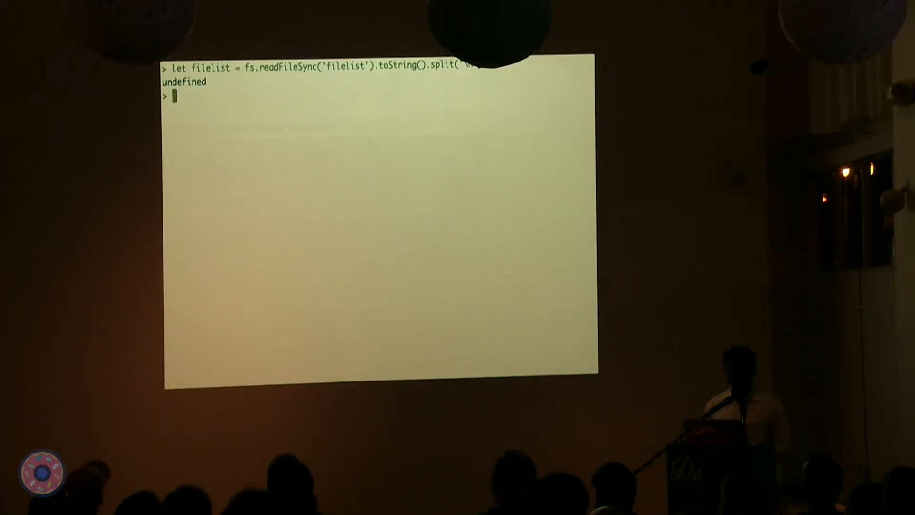
- Define input 'plupro' and build regex by joining its letters with '.*' wildcards
type("let input = 'o")
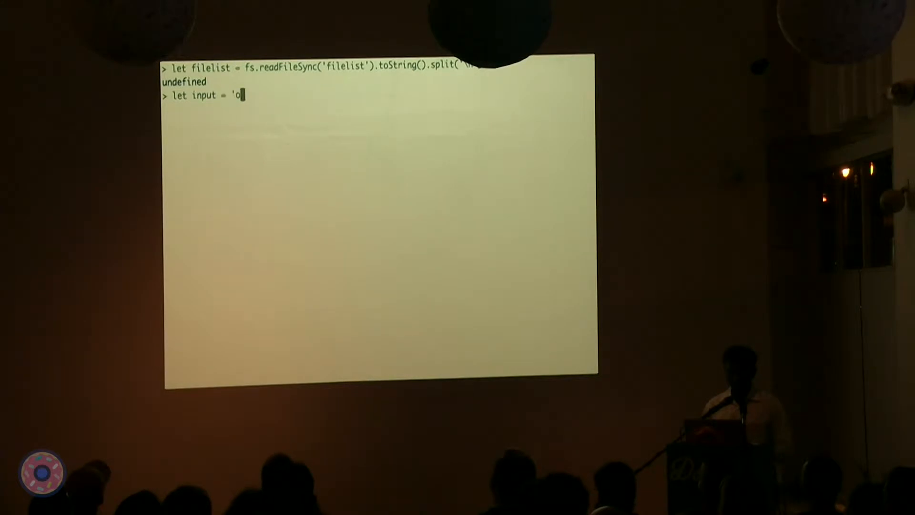
type("lupro'")
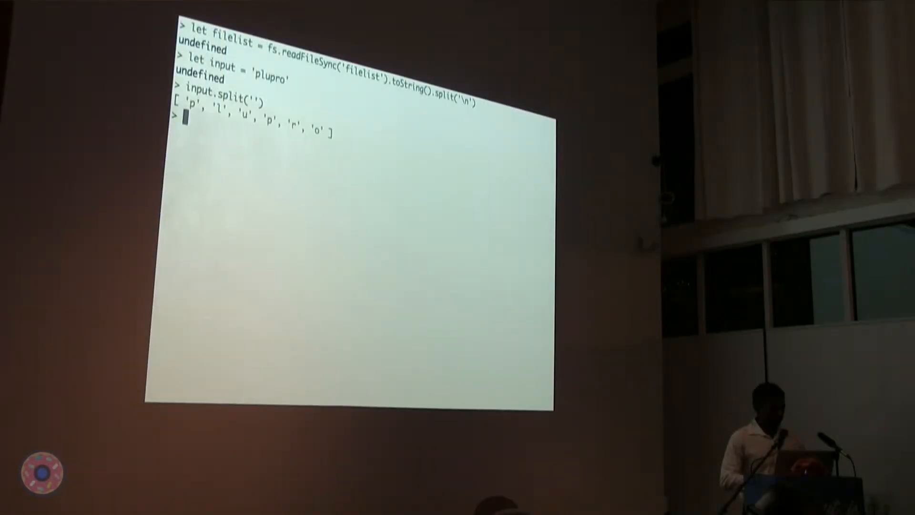
type("input.split('').join('.')")
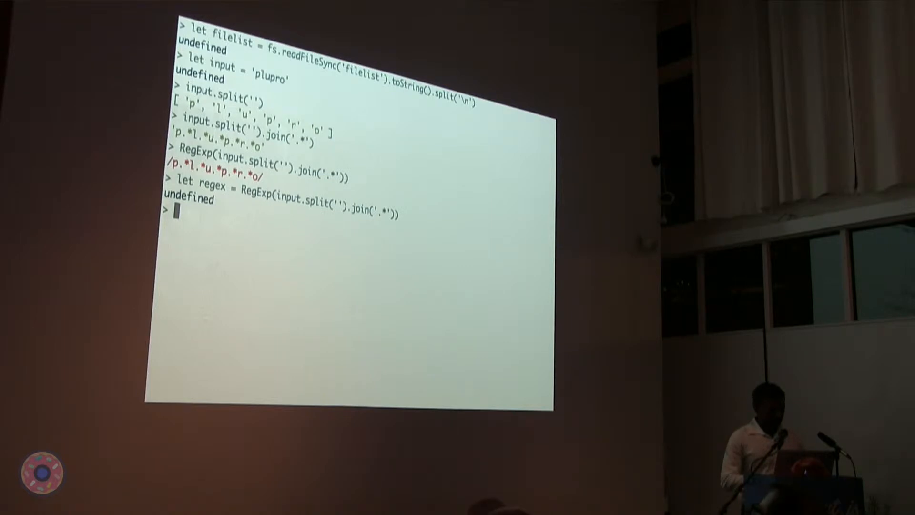
- Filter filelist to entries where regex.exec(file) finds a match
type("filelist.filter(fil")
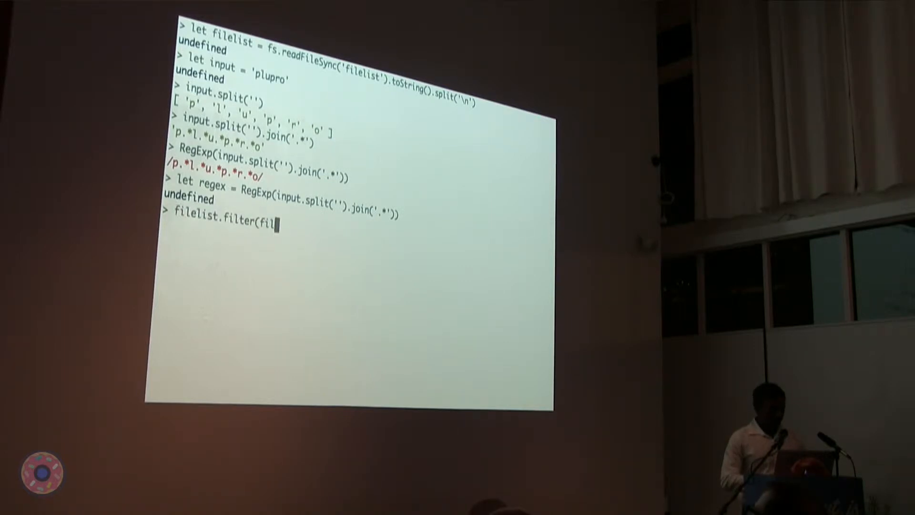
type("e")
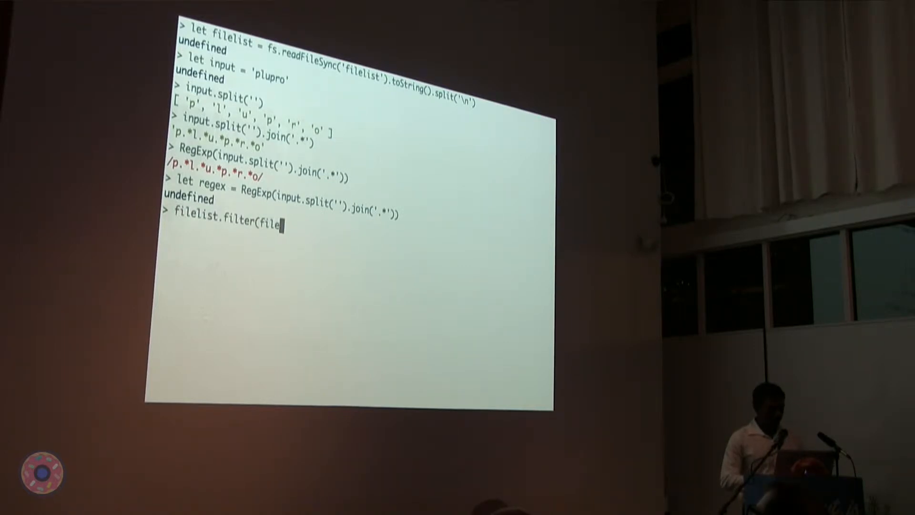
type("=> regex.exe")
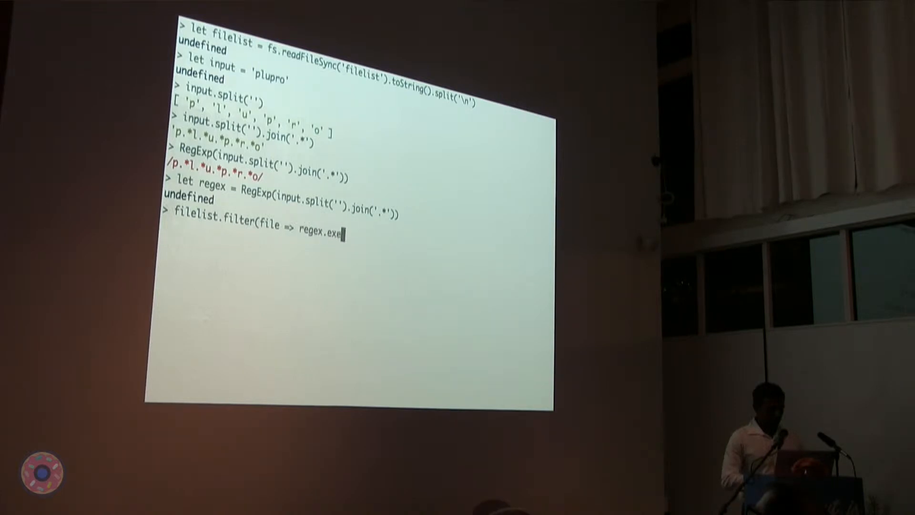
type("(fi")
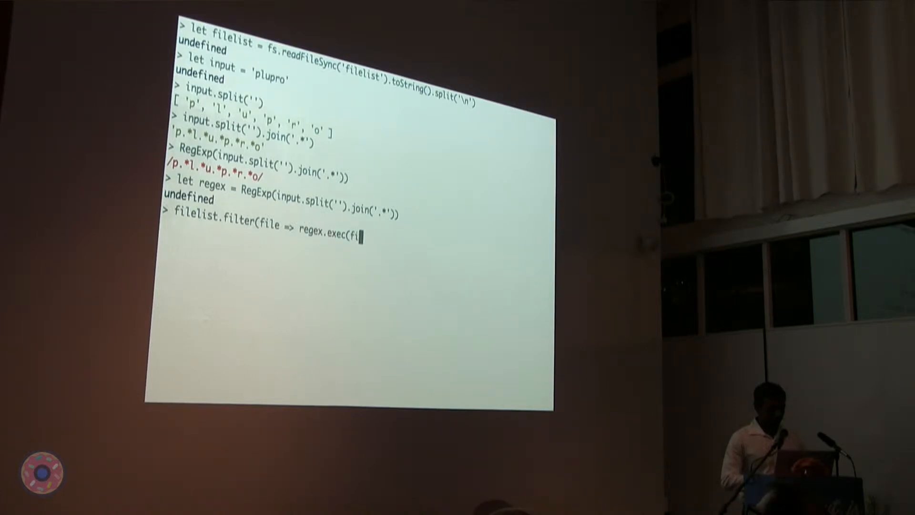
type("le))")
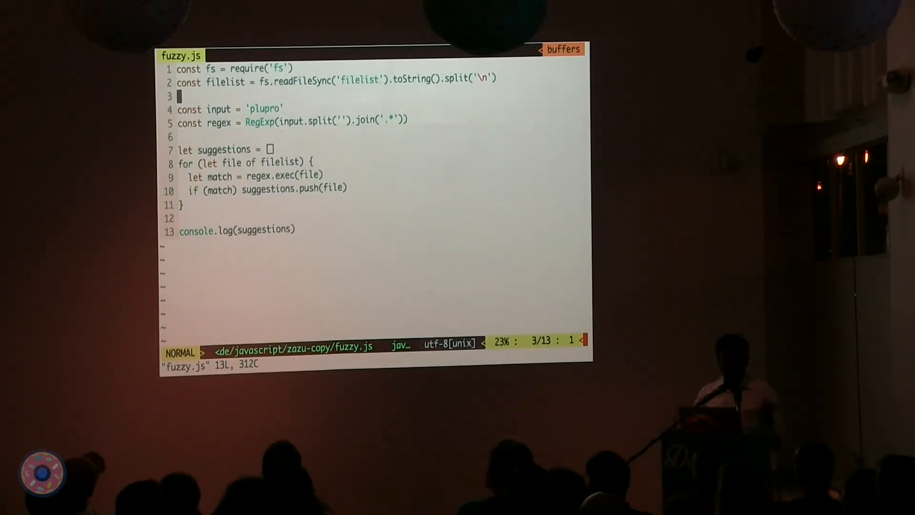
- Leave visual/insert mode and write-quit fuzzy.js back to the fish prompt
key("V")
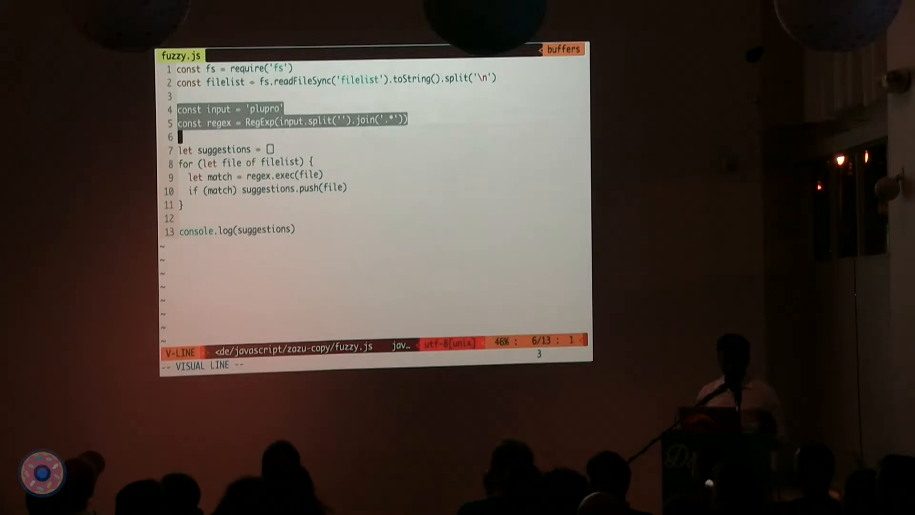
key("Escape")
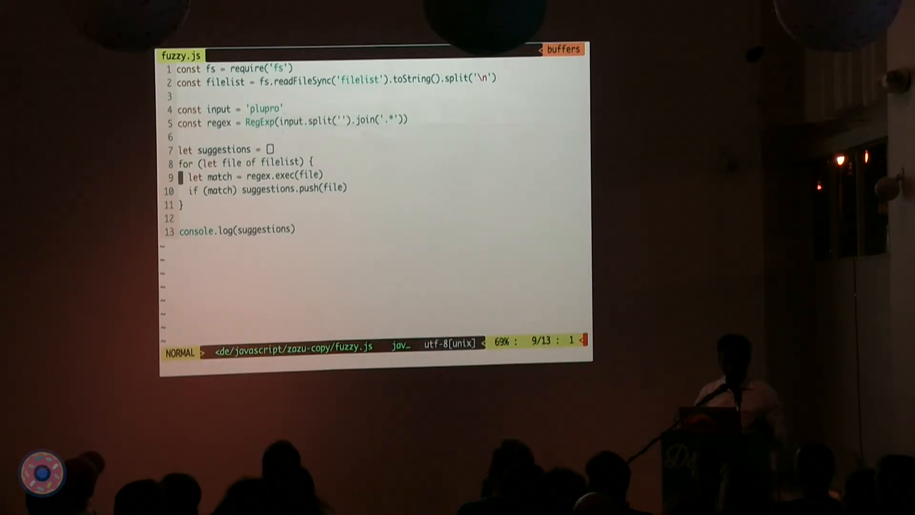
key("V")
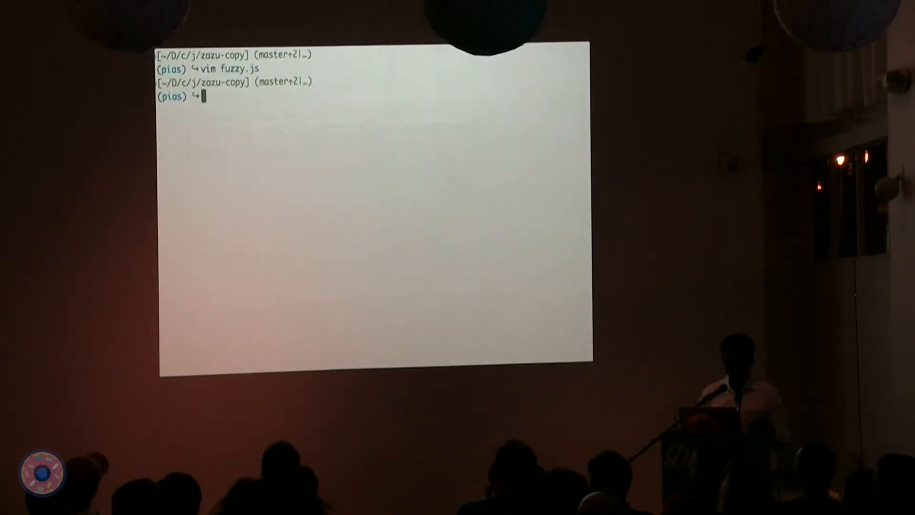
- Run node fuzzy.js to print the single matching path, then reopen fuzzy.js in Vim
type("node fuzzy.js")
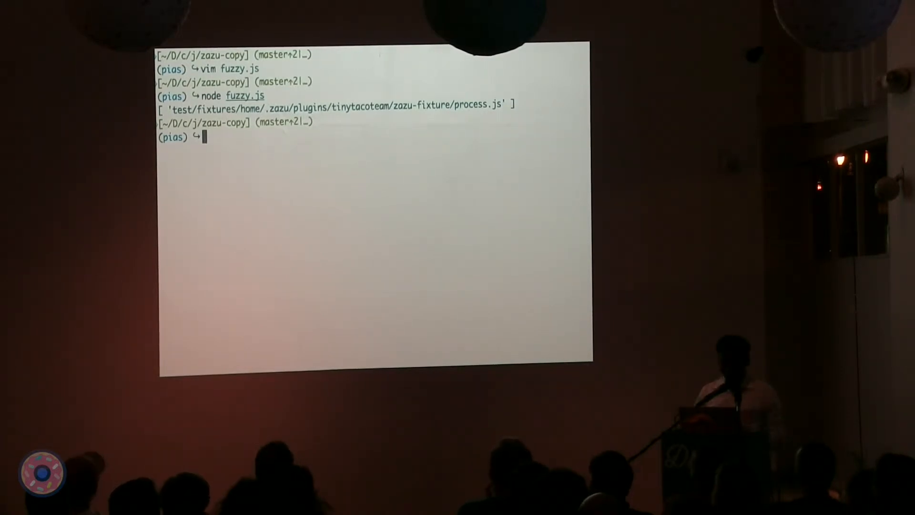
type("vim fuzzy.js")
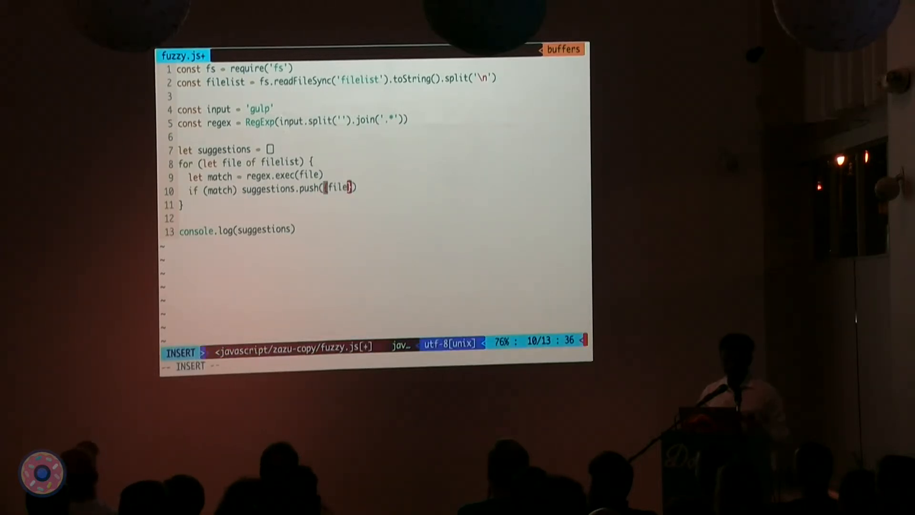
- Add length: match[0].length to each pushed suggestion object
type(", length:")
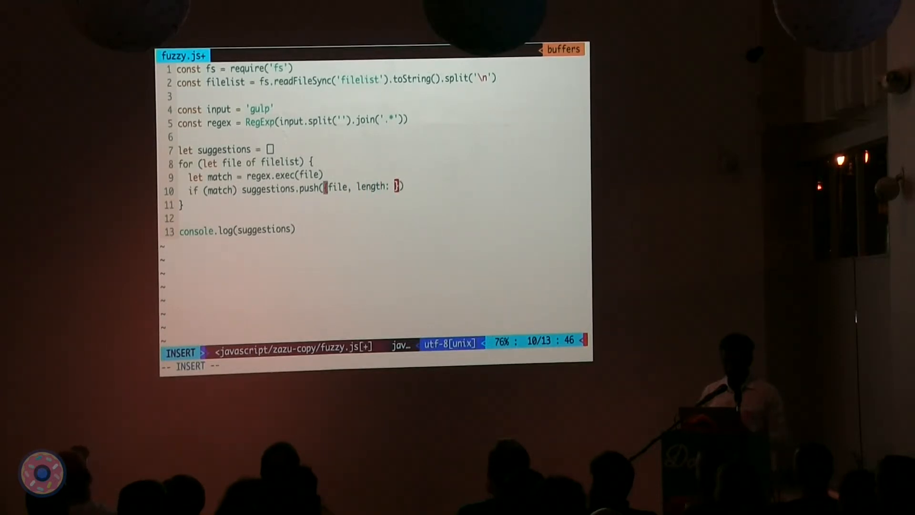
type("match[0].len")
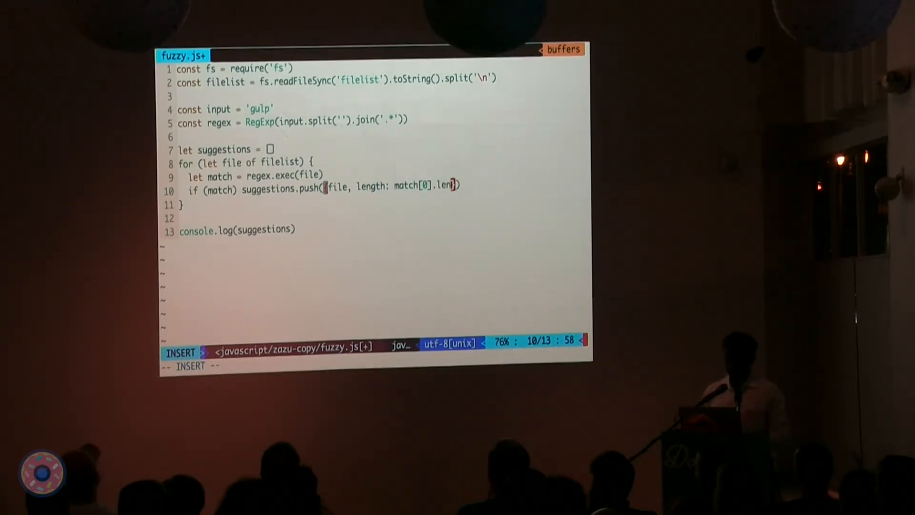
key("Escape")
type("suggestions.sort((a, b) => {})")
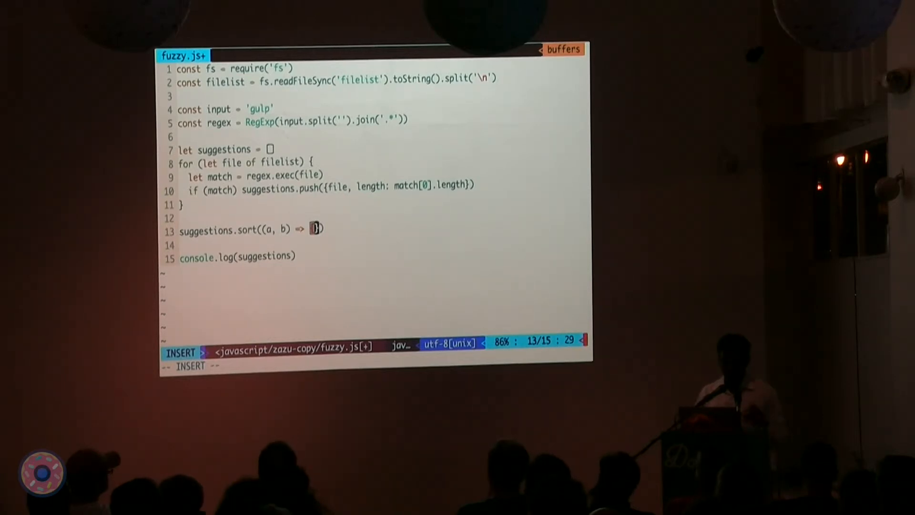
- Write the comparator body: if a.length < b.length return -1, else 1 or 0
key("enter")
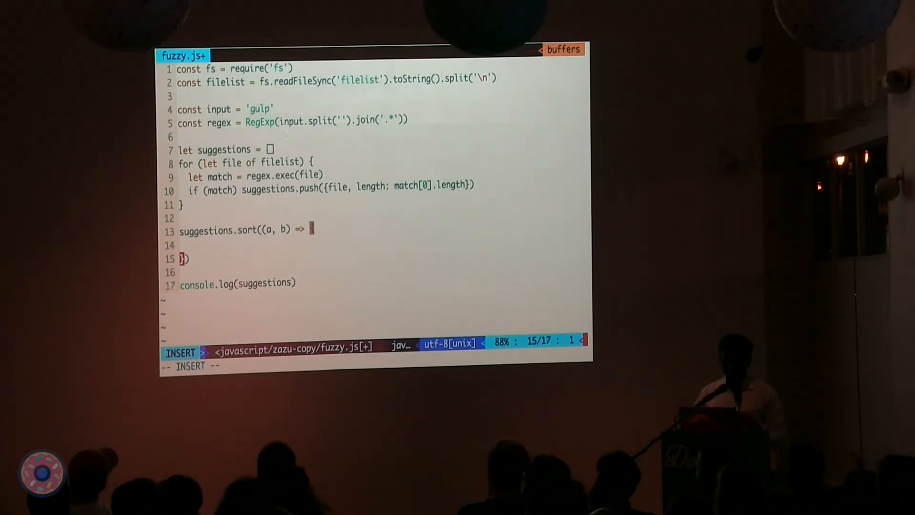
type("{")
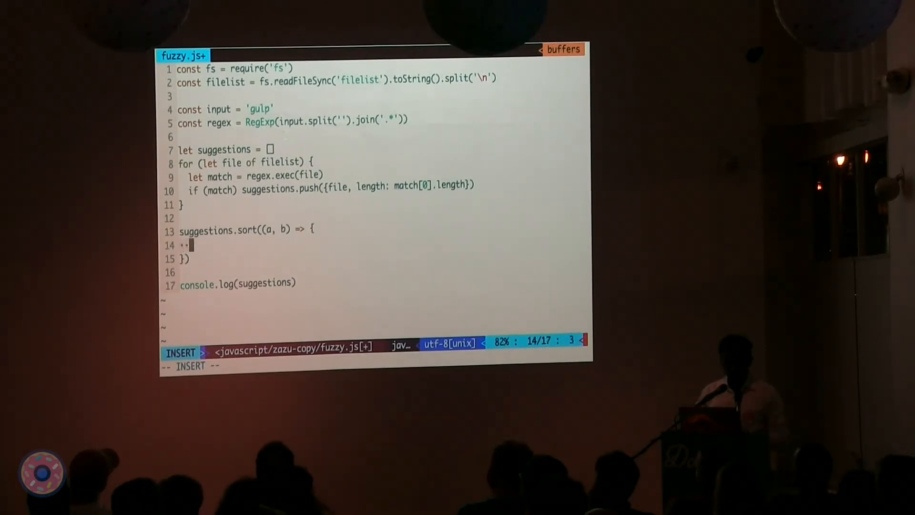
type("if a.length <)")
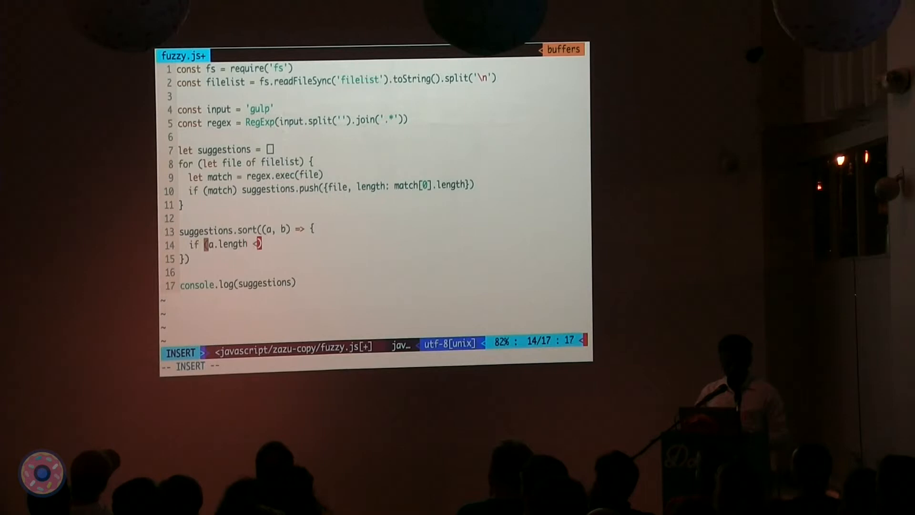
type("b.length) return -1")
type("if (a.length > b.length) return 1")
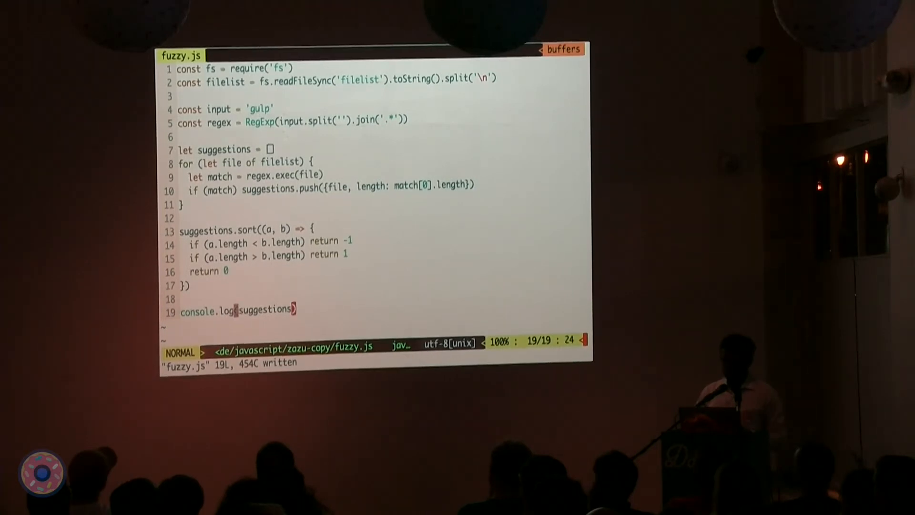
- Log suggestions.map(item => item.file) so only file names are printed
type(".map(")
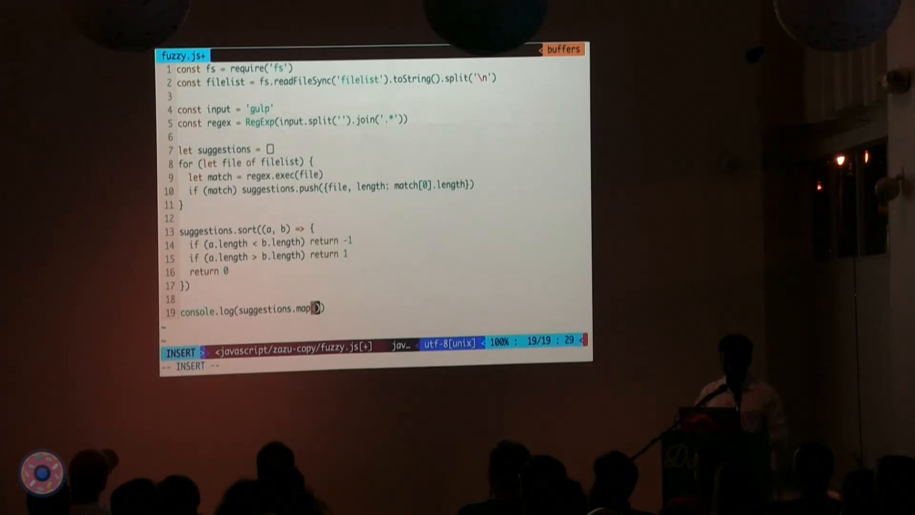
type("item=> item.file")
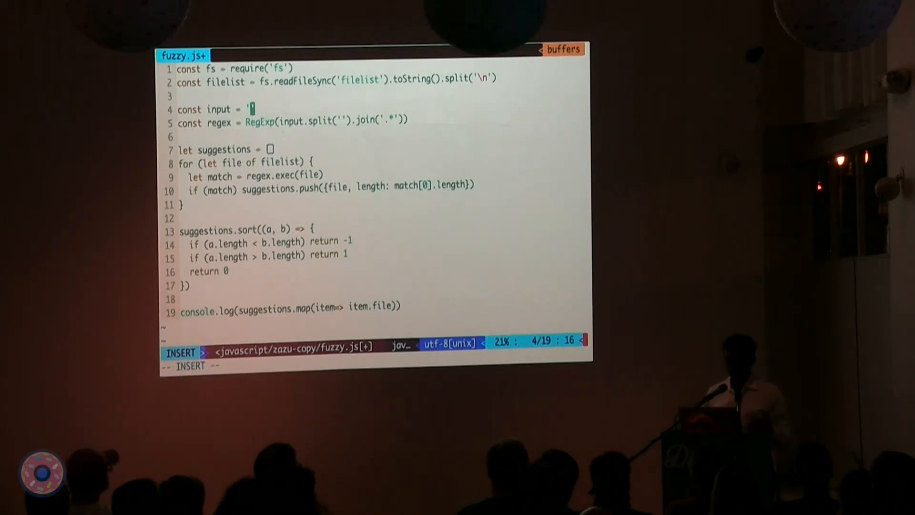
- Change the query string to begin 'pack' on the way to 'packjso'
type("p")
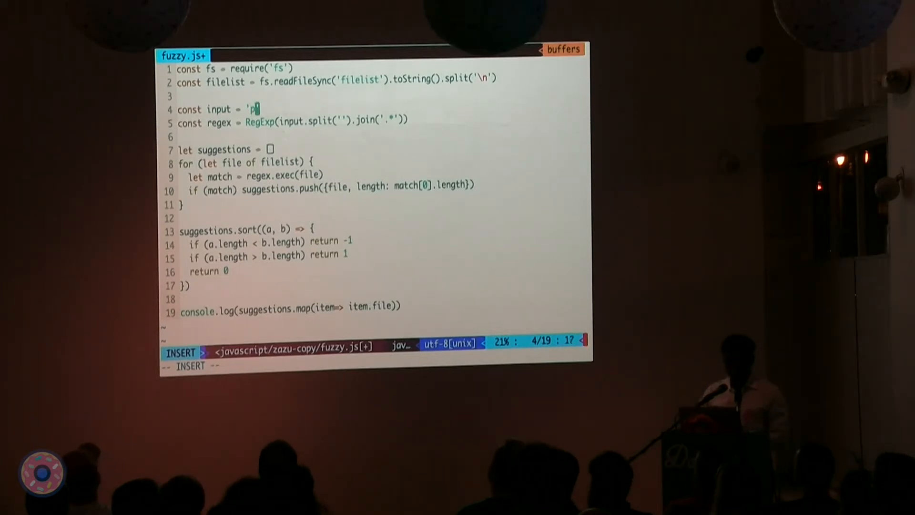
type("ackjso")
left_click(320, 185)
type(", start: match[0].index")
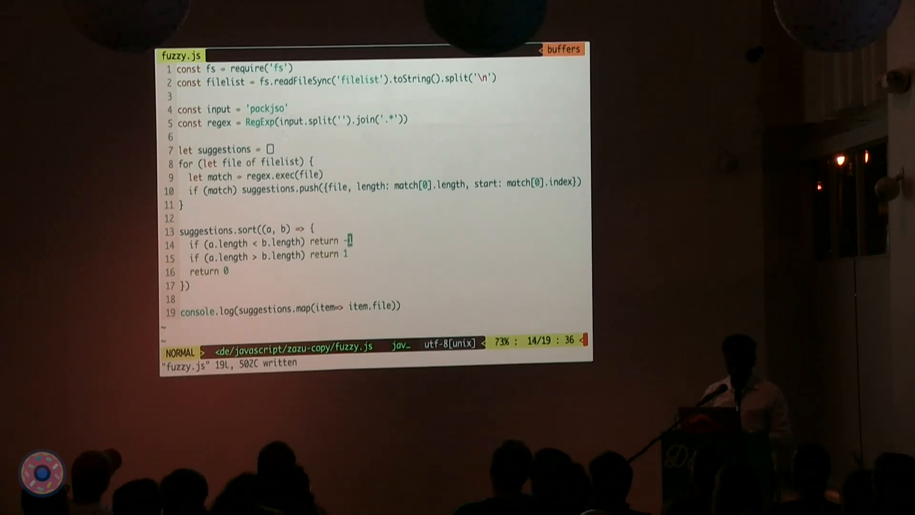
- Mark the length-comparison lines in visual line mode, then cancel the selection
key("V")
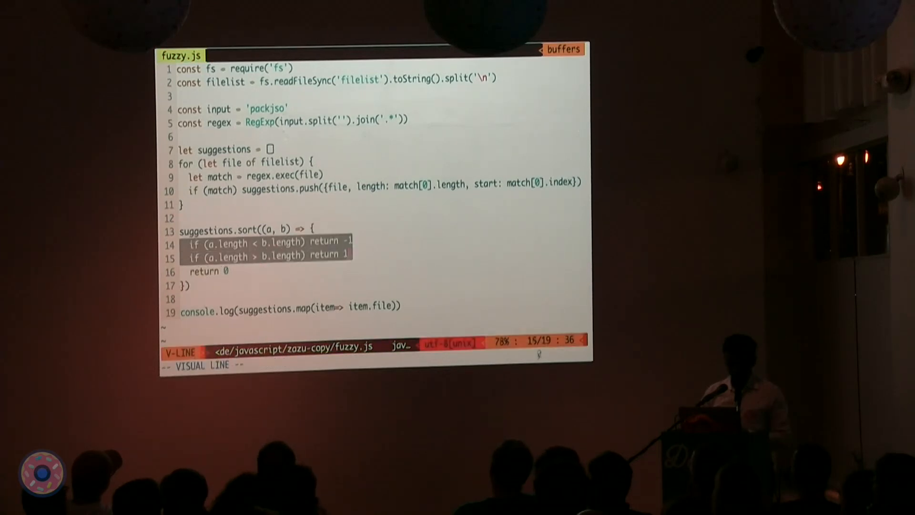
key("Escape")
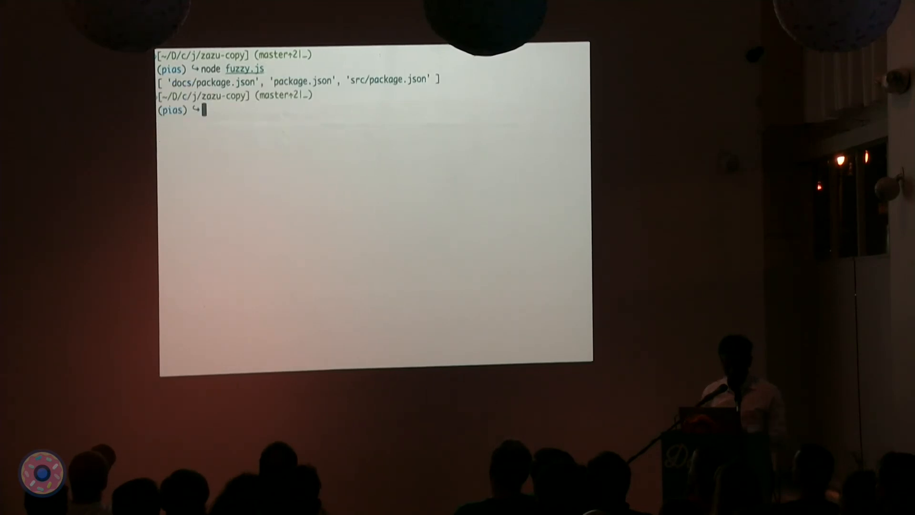
- Resume the suspended Vim job with fg, then enter node fuzzy.js for another run
type("fg")
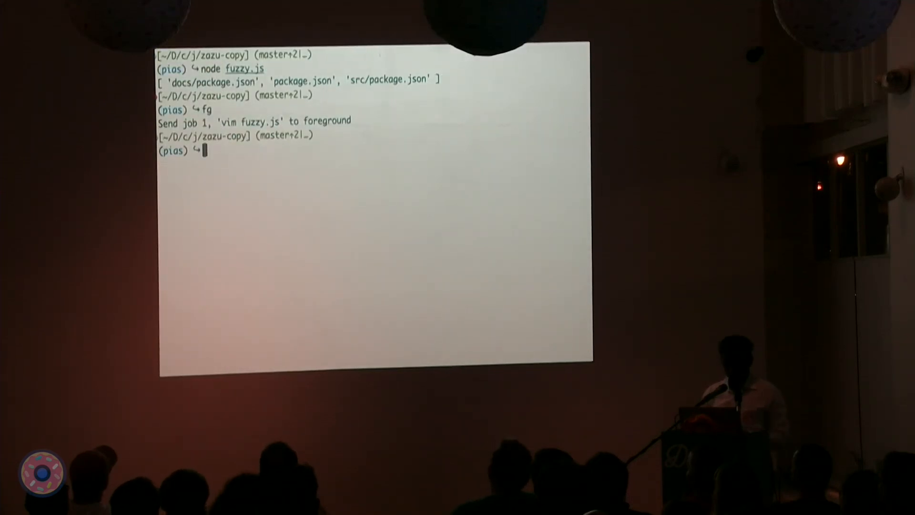
type("node fuzzy.js")
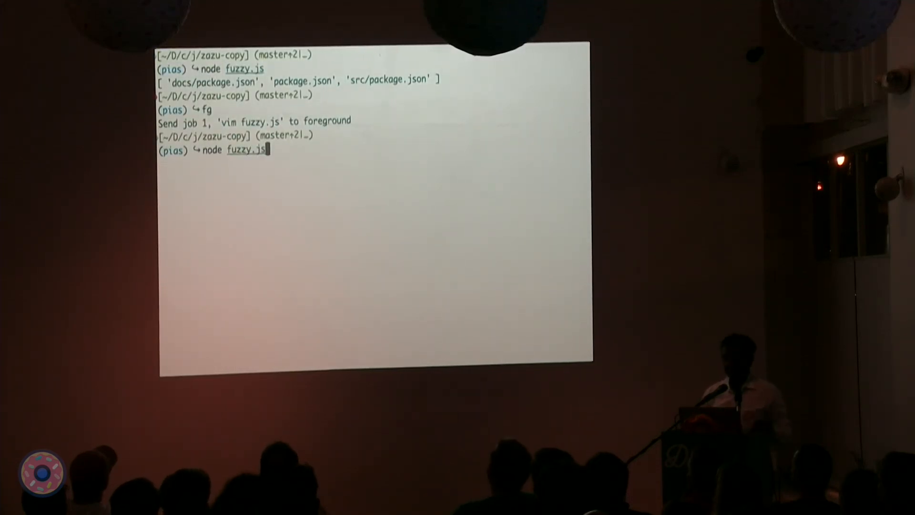